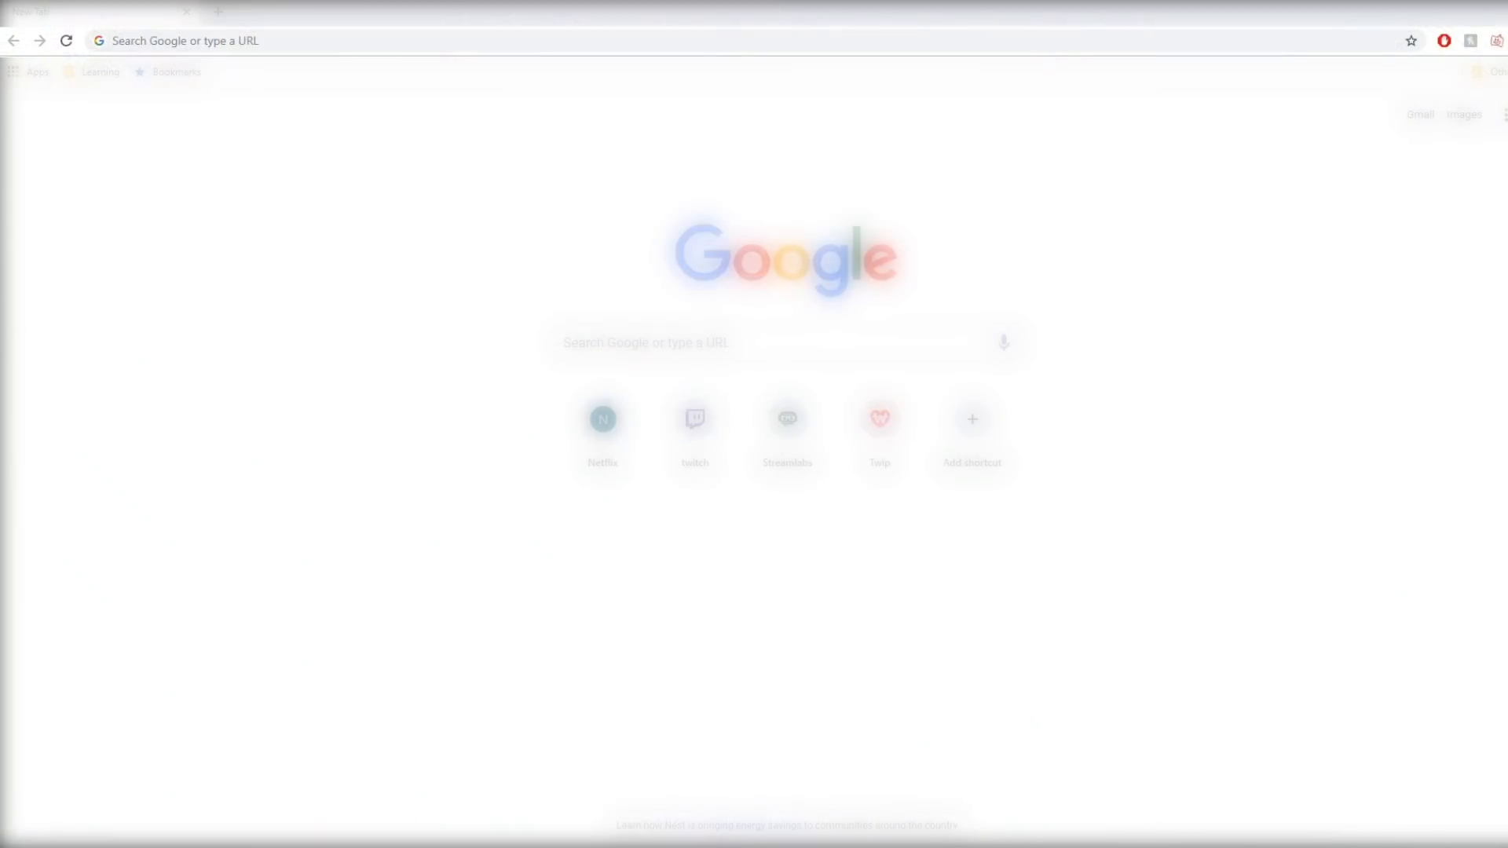
- Launch the Streamlabs website from the Chrome new tab shortcut tile
{"action": "left_click", "coordinate": [787, 419]}
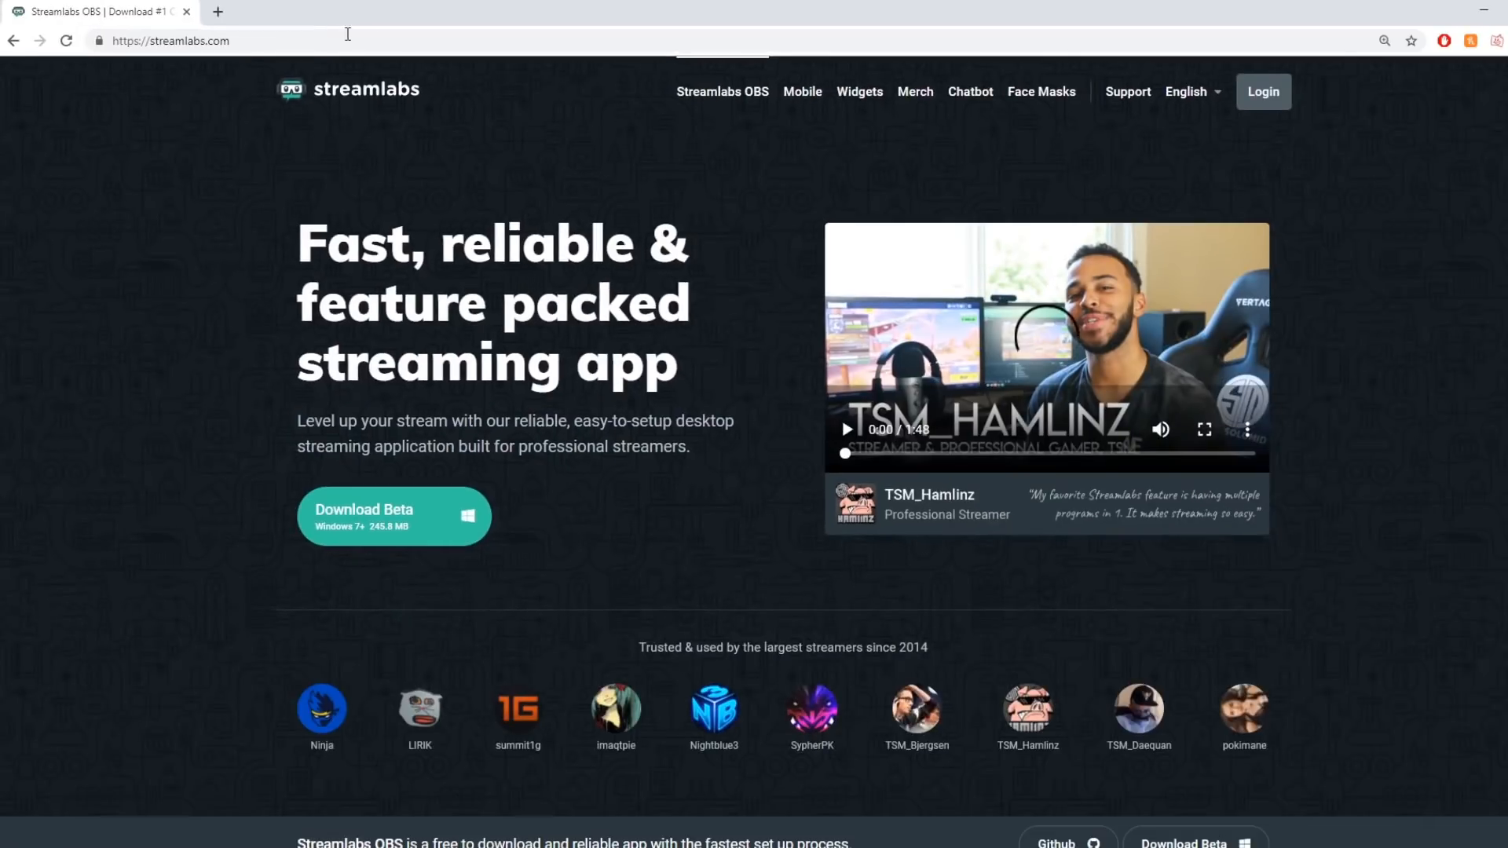
- Log in to Streamlabs with the Twitch account and land on the dashboard
{"action": "left_click", "coordinate": [1262, 91]}
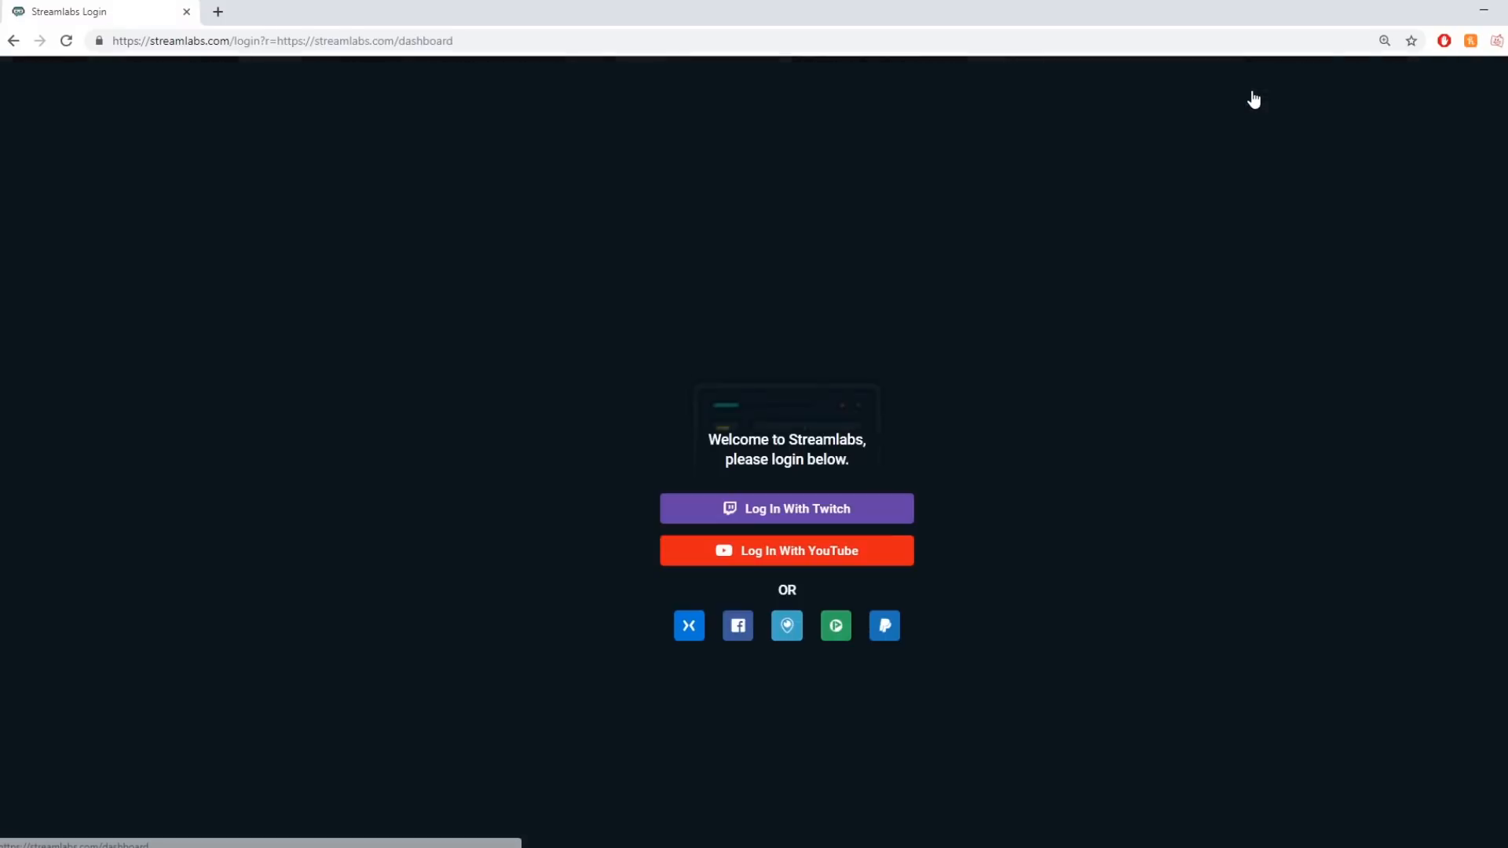
{"action": "left_click", "coordinate": [785, 509]}
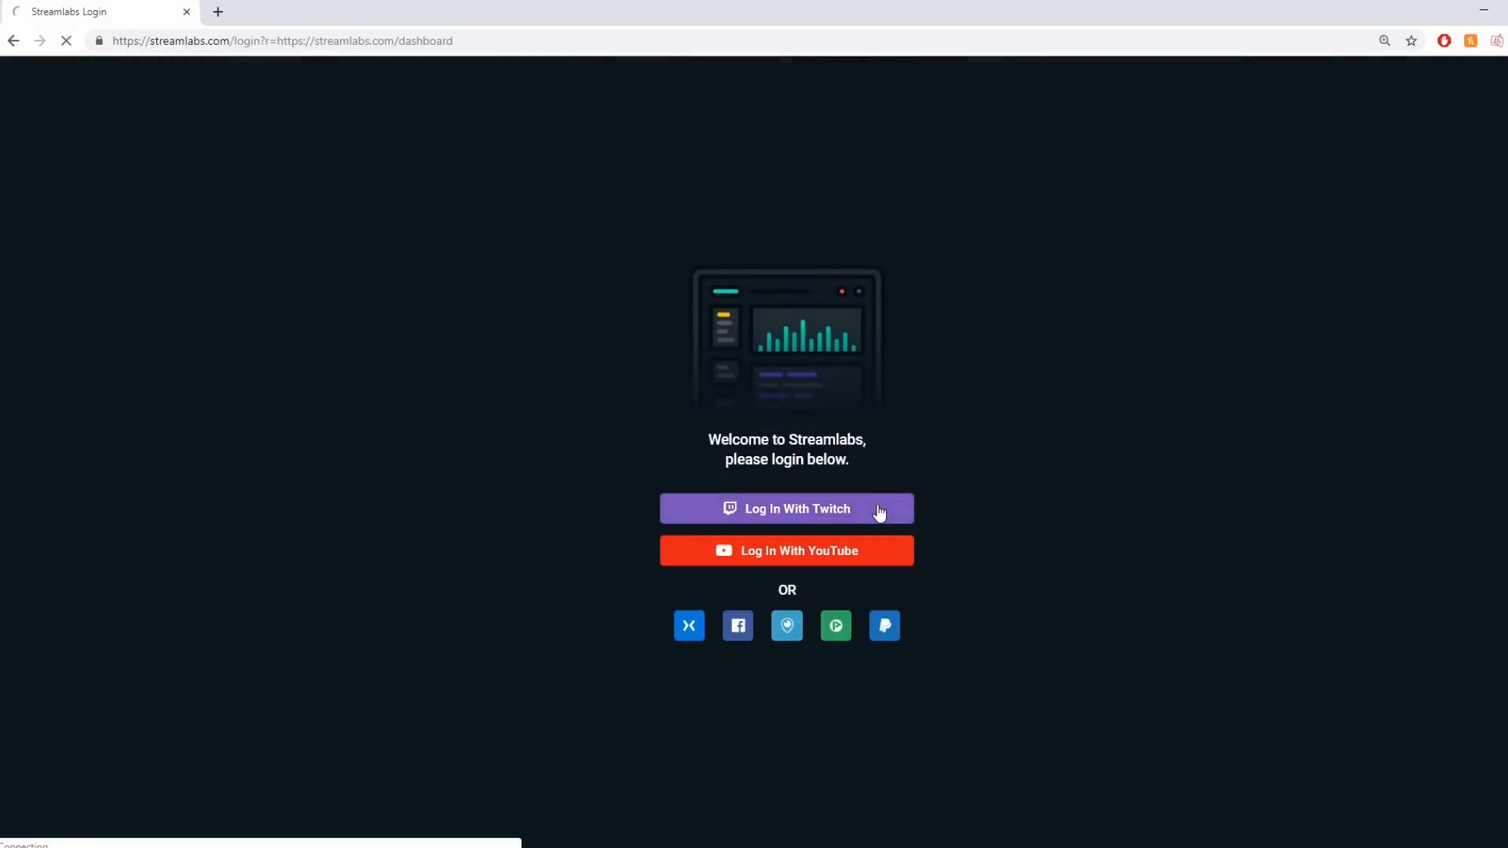
{"action": "left_click", "coordinate": [785, 509]}
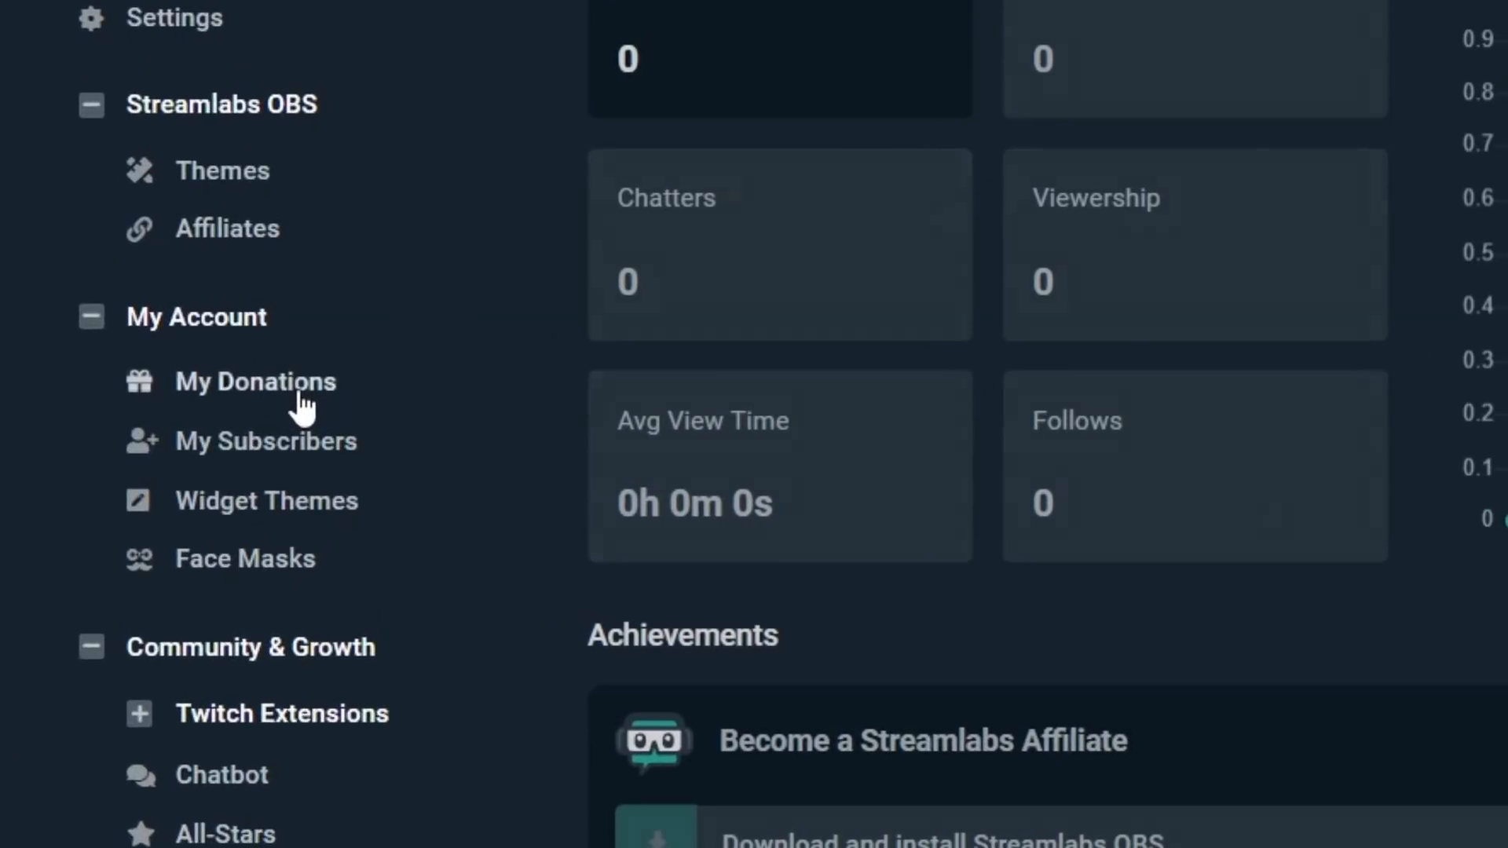
- Copy the tip page URL from My Donations and begin connecting PayPal in donation settings
{"action": "left_click", "coordinate": [254, 382]}
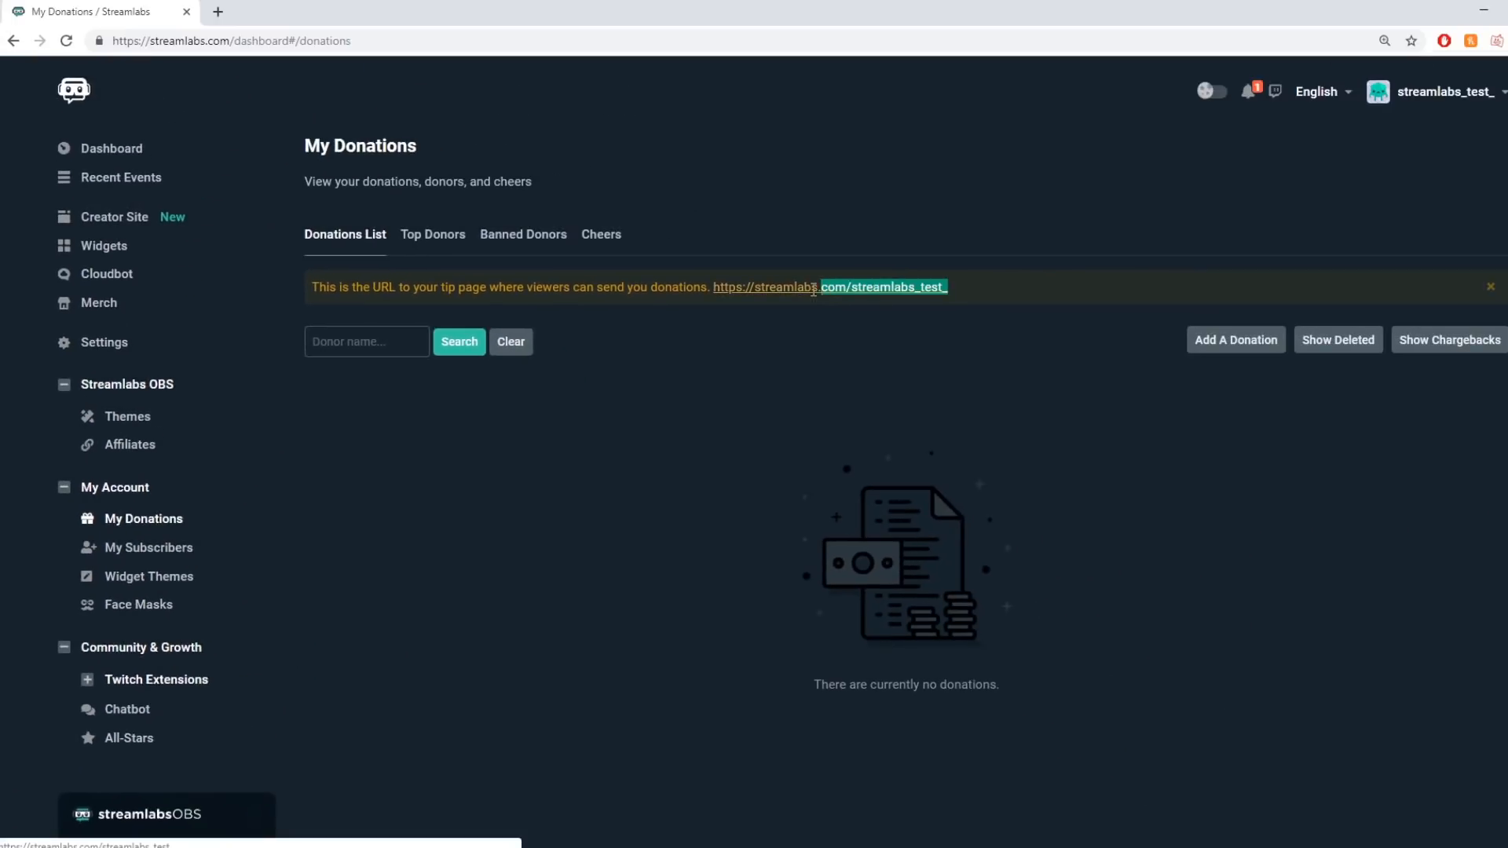
{"action": "right_click", "coordinate": [817, 286]}
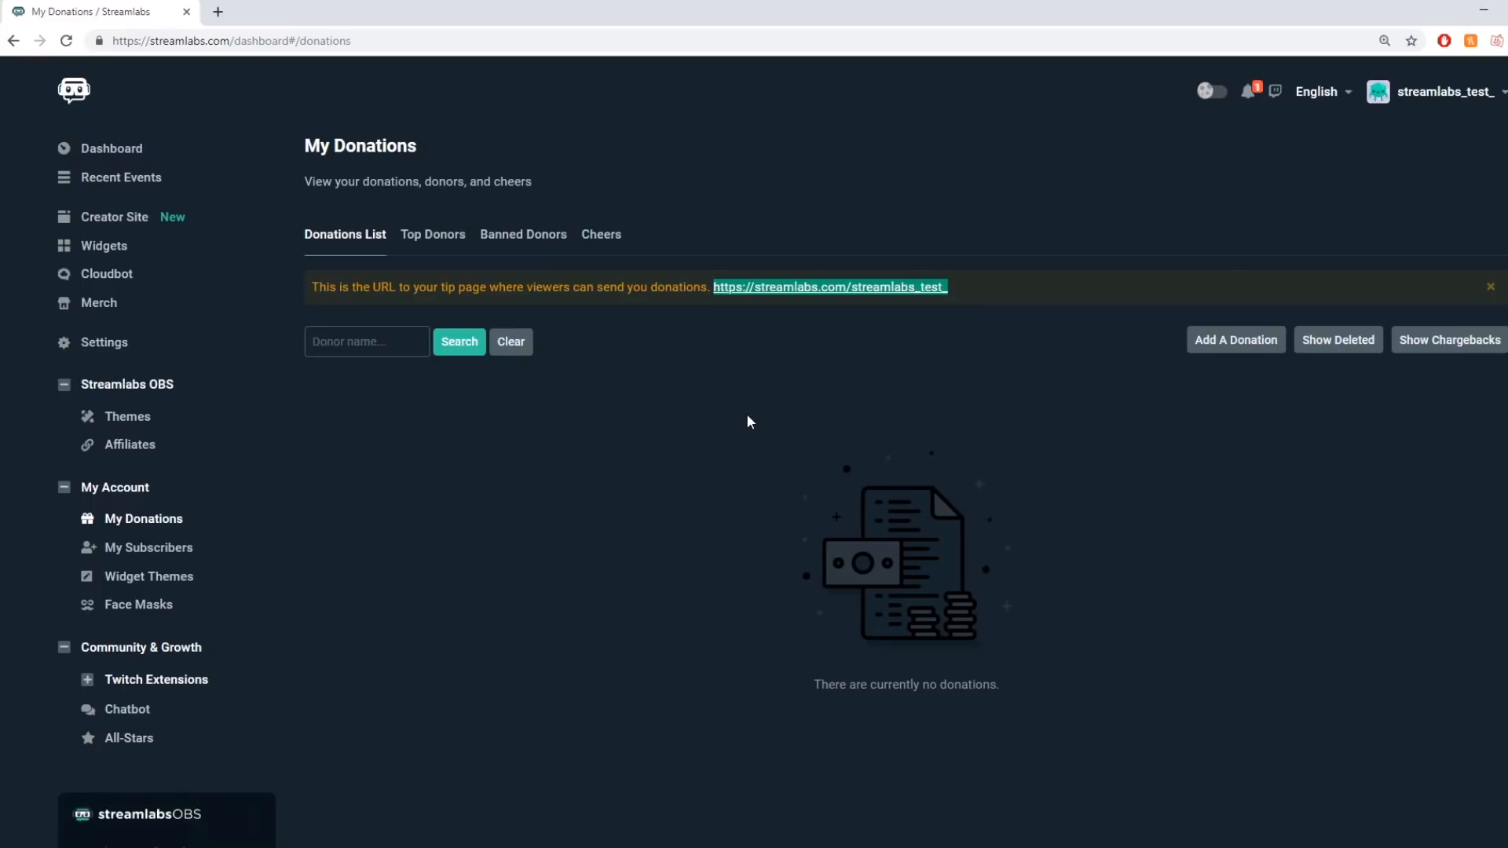
{"action": "left_click", "coordinate": [103, 344]}
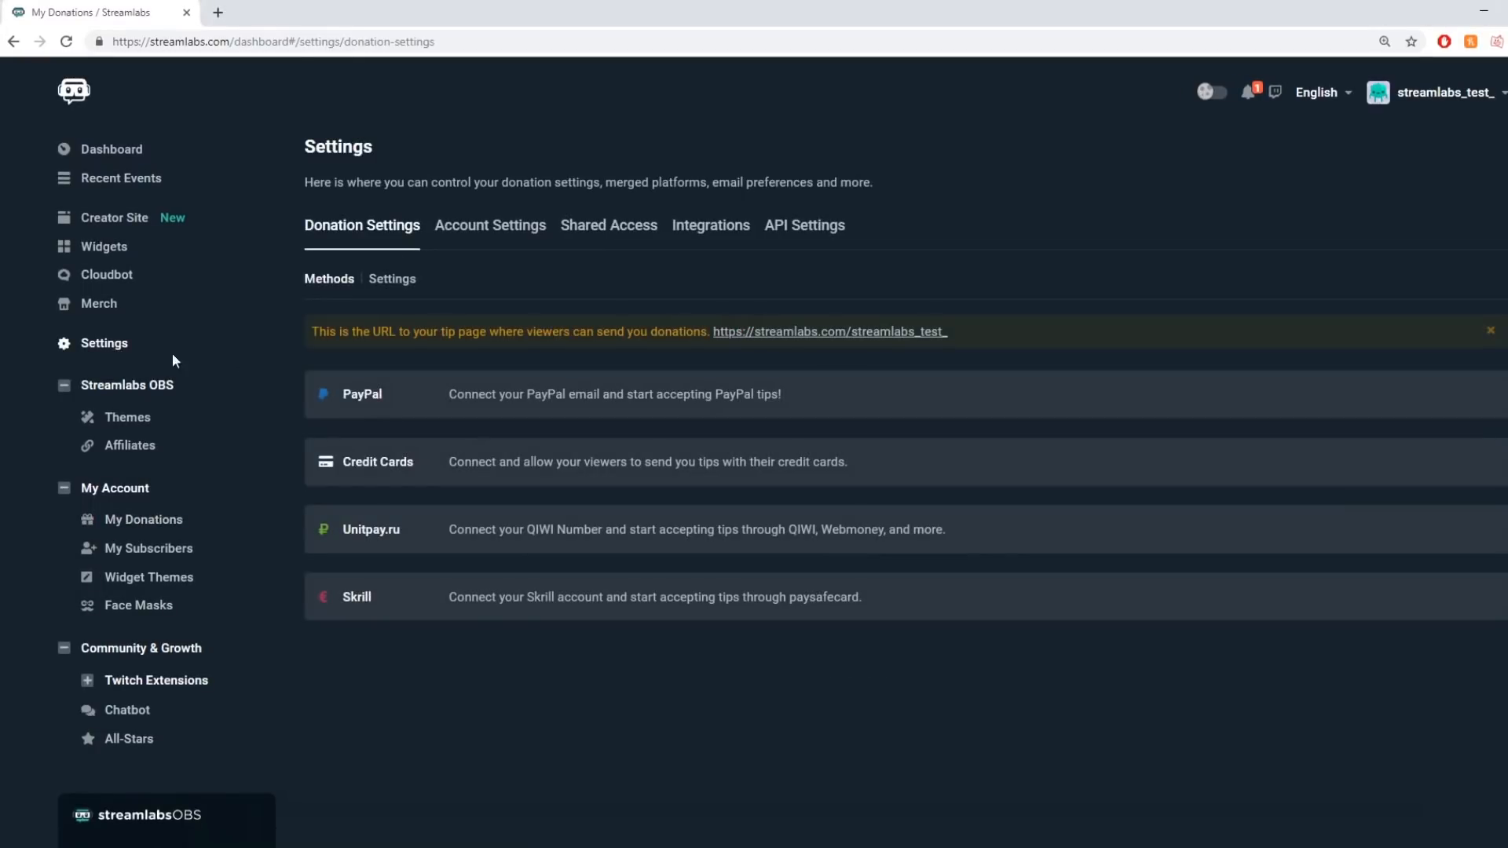
{"action": "left_click", "coordinate": [362, 394]}
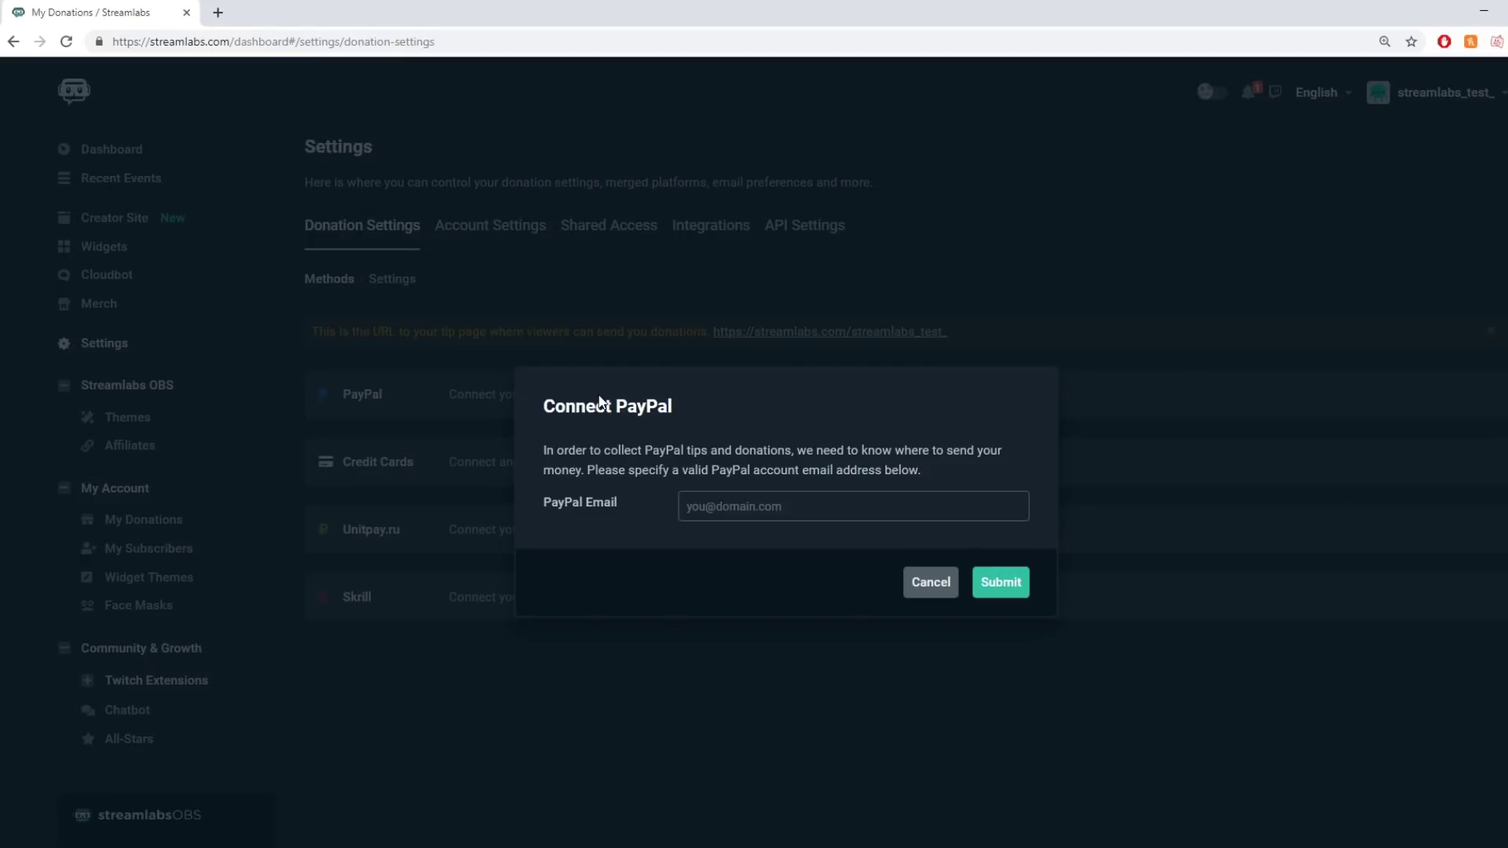
{"action": "mouse_move", "coordinate": [915, 554]}
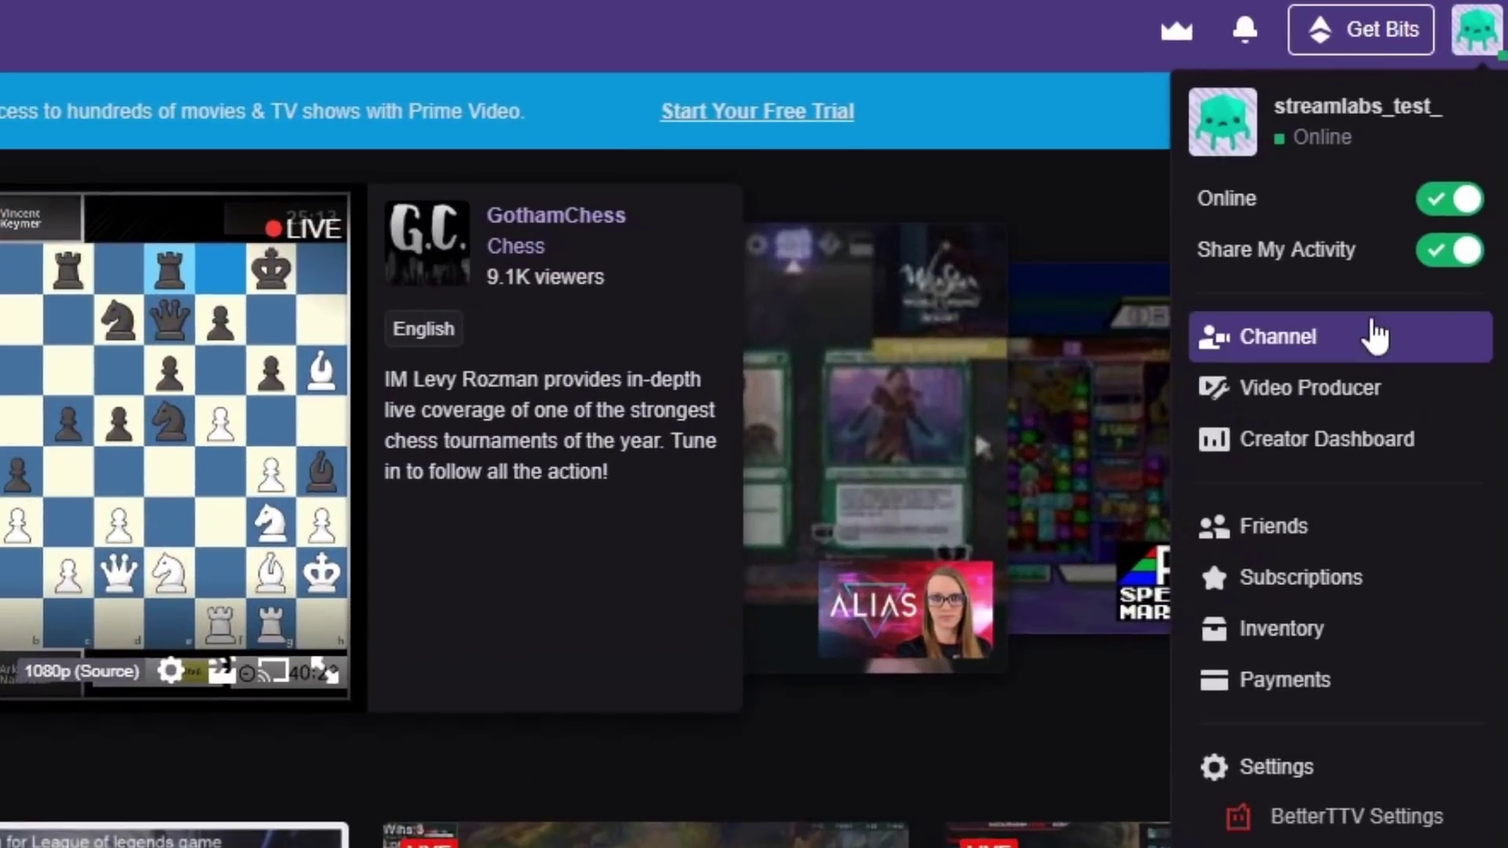
- Go to the Twitch channel page and start adding a new panel
{"action": "left_click", "coordinate": [1277, 336]}
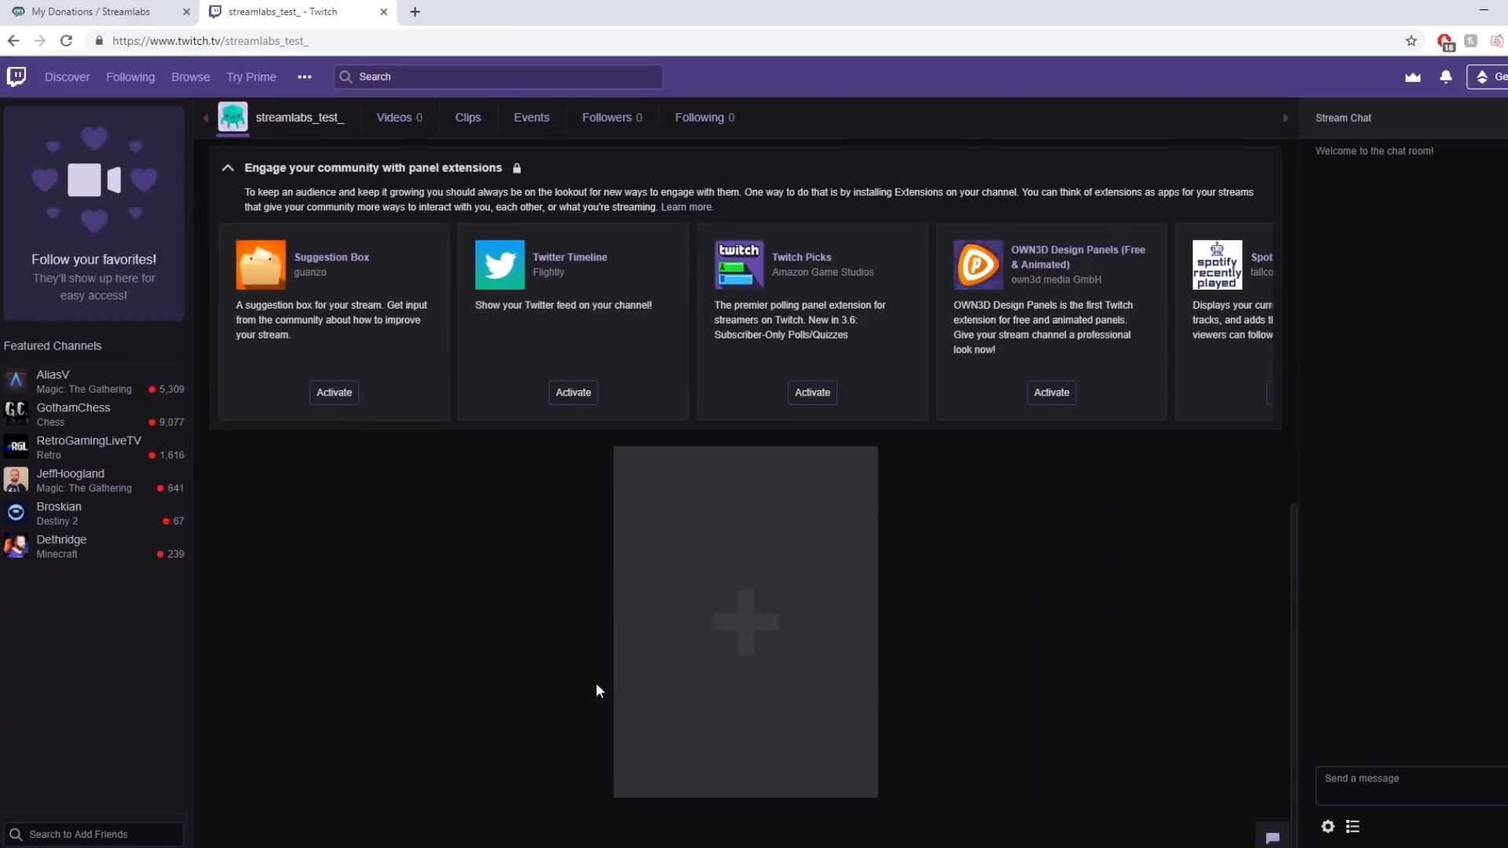
{"action": "left_click", "coordinate": [745, 623]}
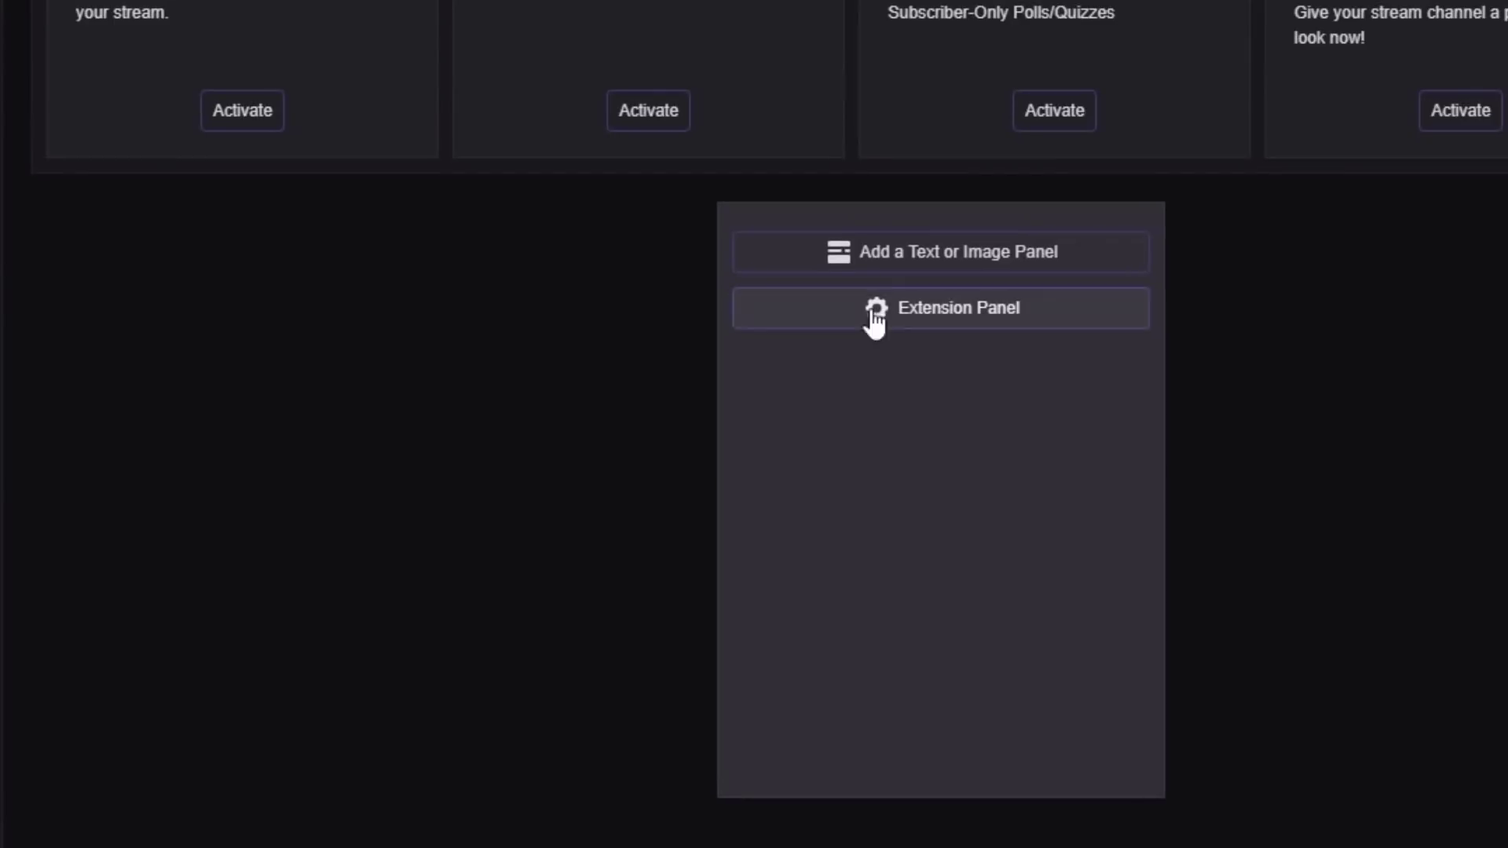
- Create a text/image panel linking to the tip page URL and choose the DONATE png image
{"action": "left_click", "coordinate": [940, 251]}
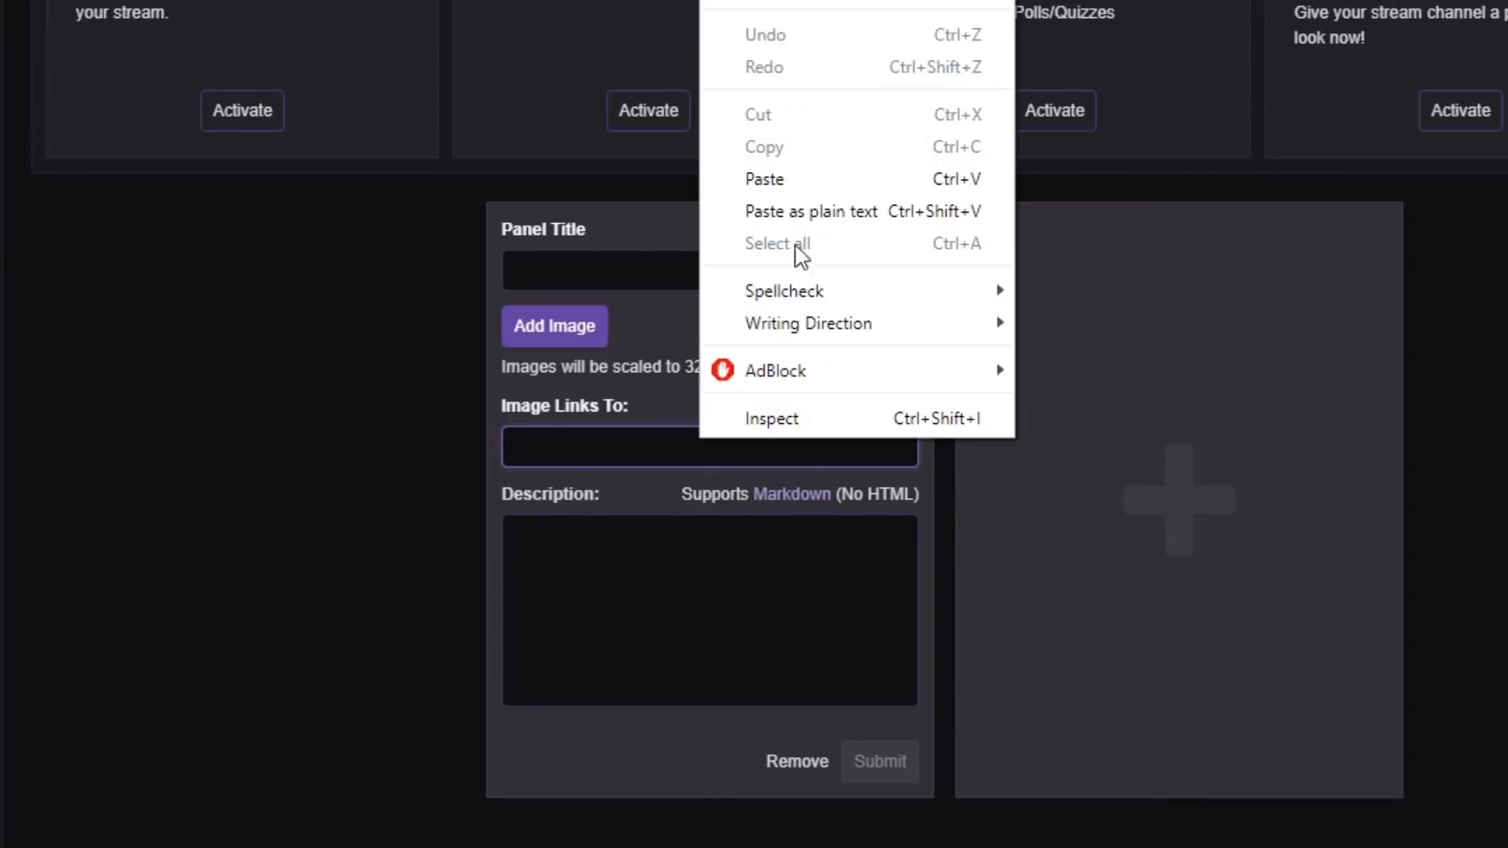
{"action": "left_click", "coordinate": [763, 179]}
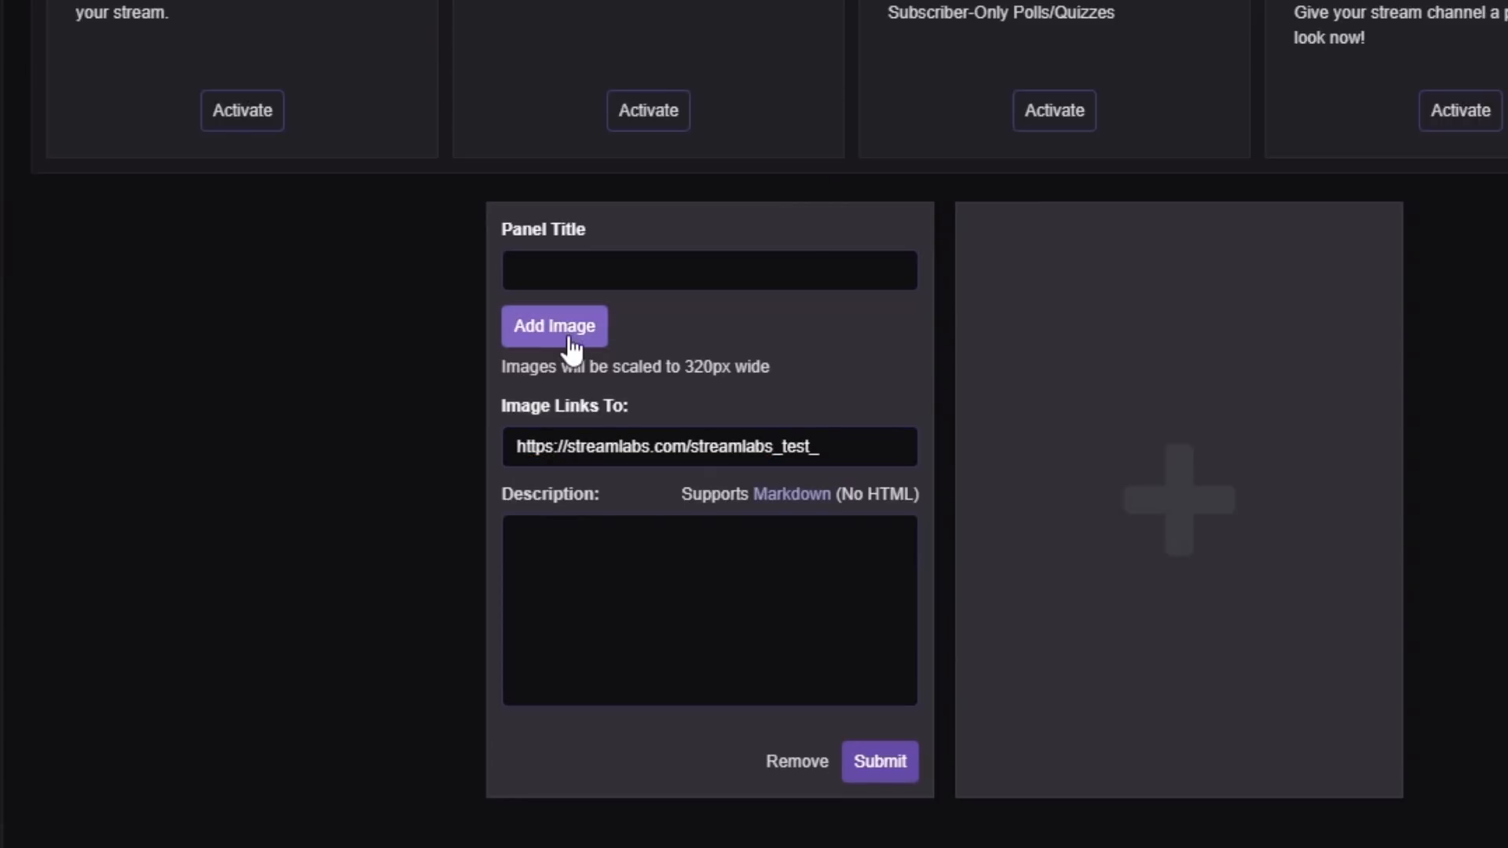
{"action": "left_click", "coordinate": [555, 326]}
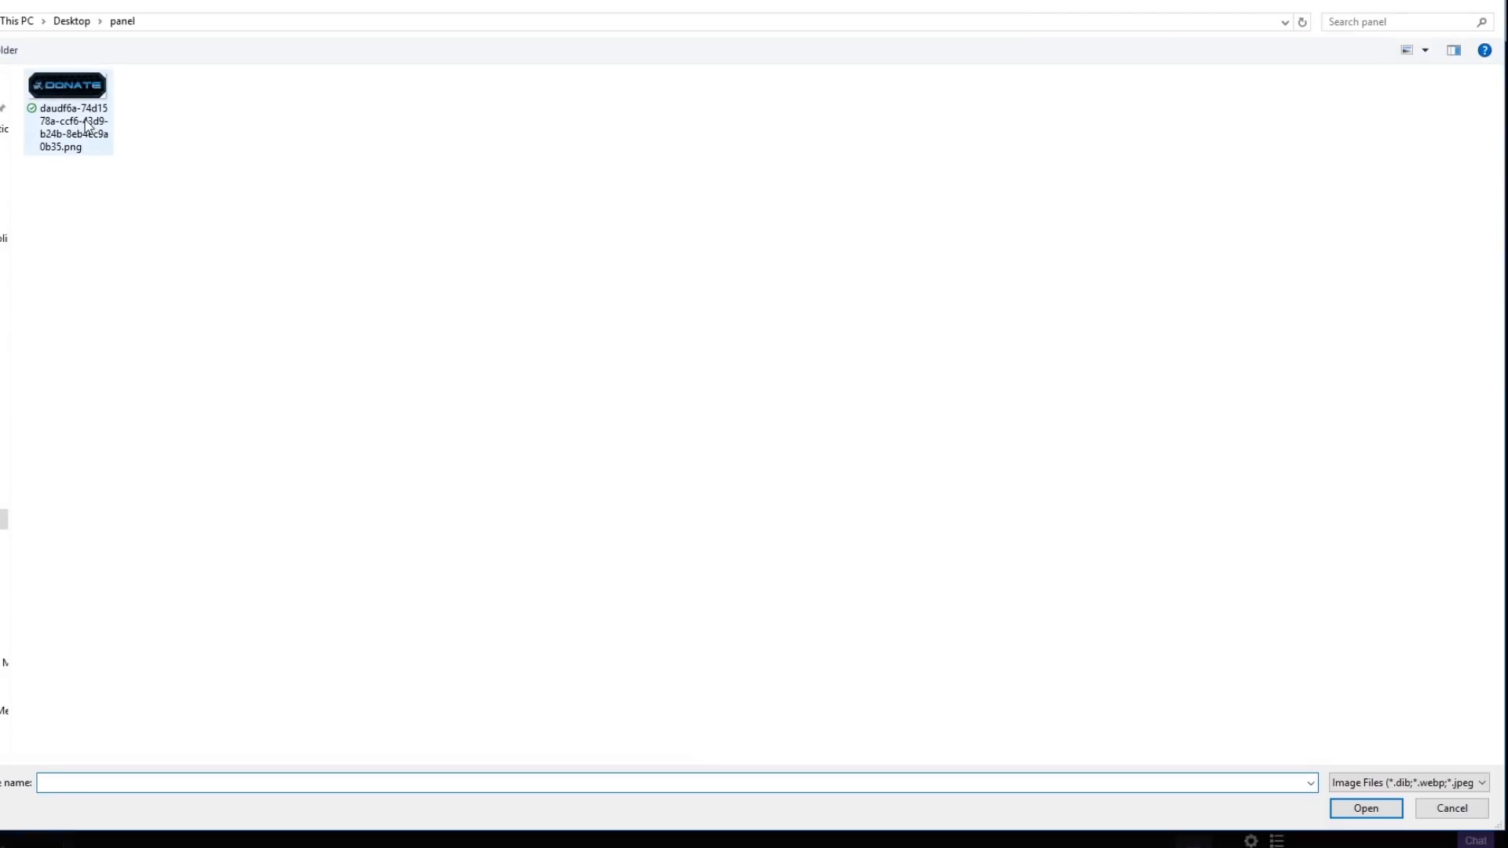
{"action": "left_click", "coordinate": [1364, 808]}
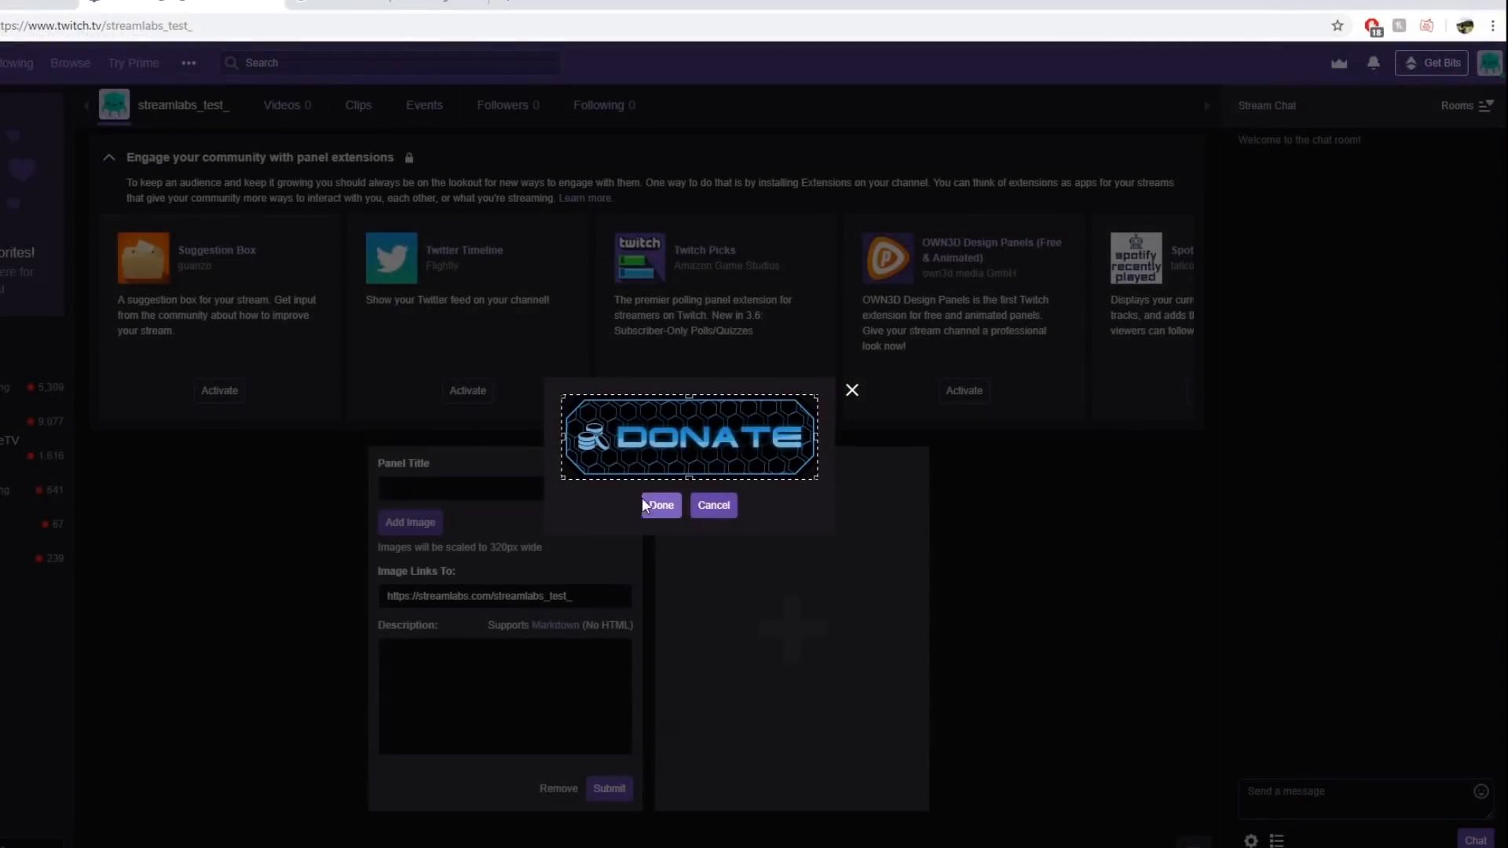
- Accept the DONATE image, submit the panel and verify it opens the Streamlabs tip page
{"action": "left_click", "coordinate": [660, 504]}
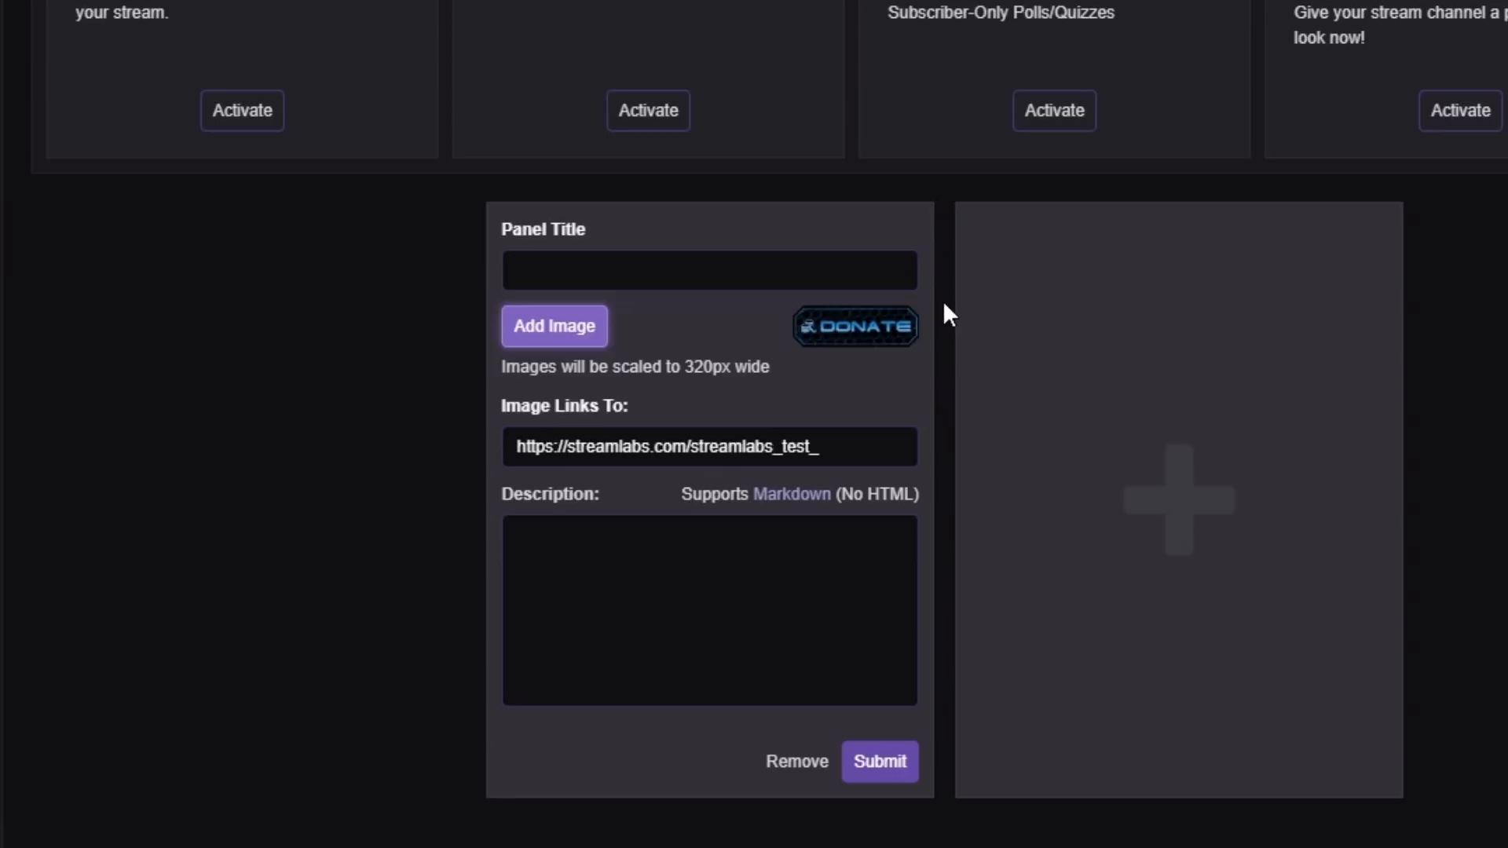
{"action": "mouse_move", "coordinate": [879, 761]}
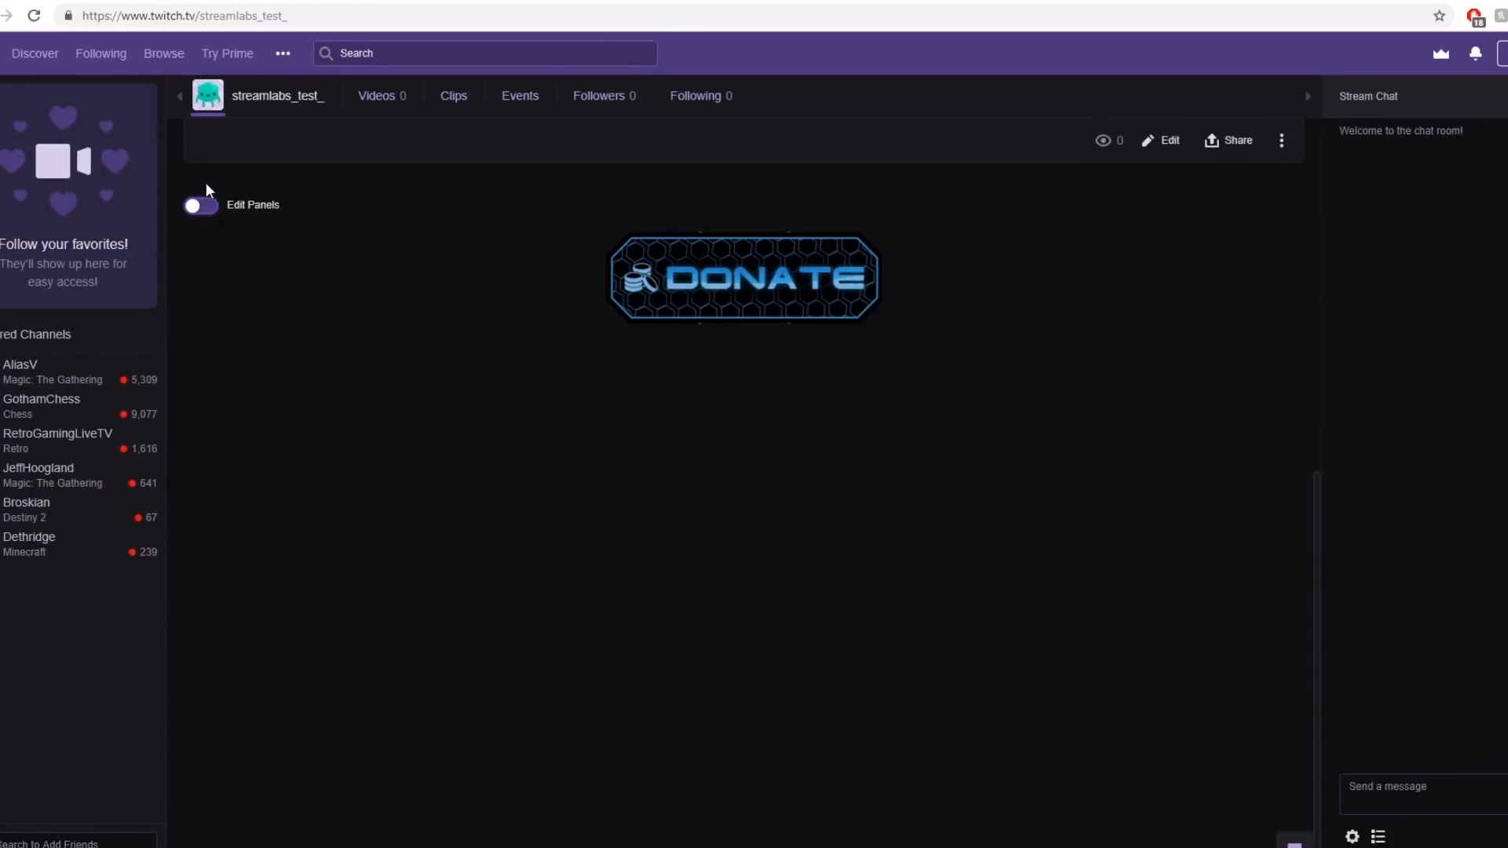
{"action": "left_click", "coordinate": [743, 278]}
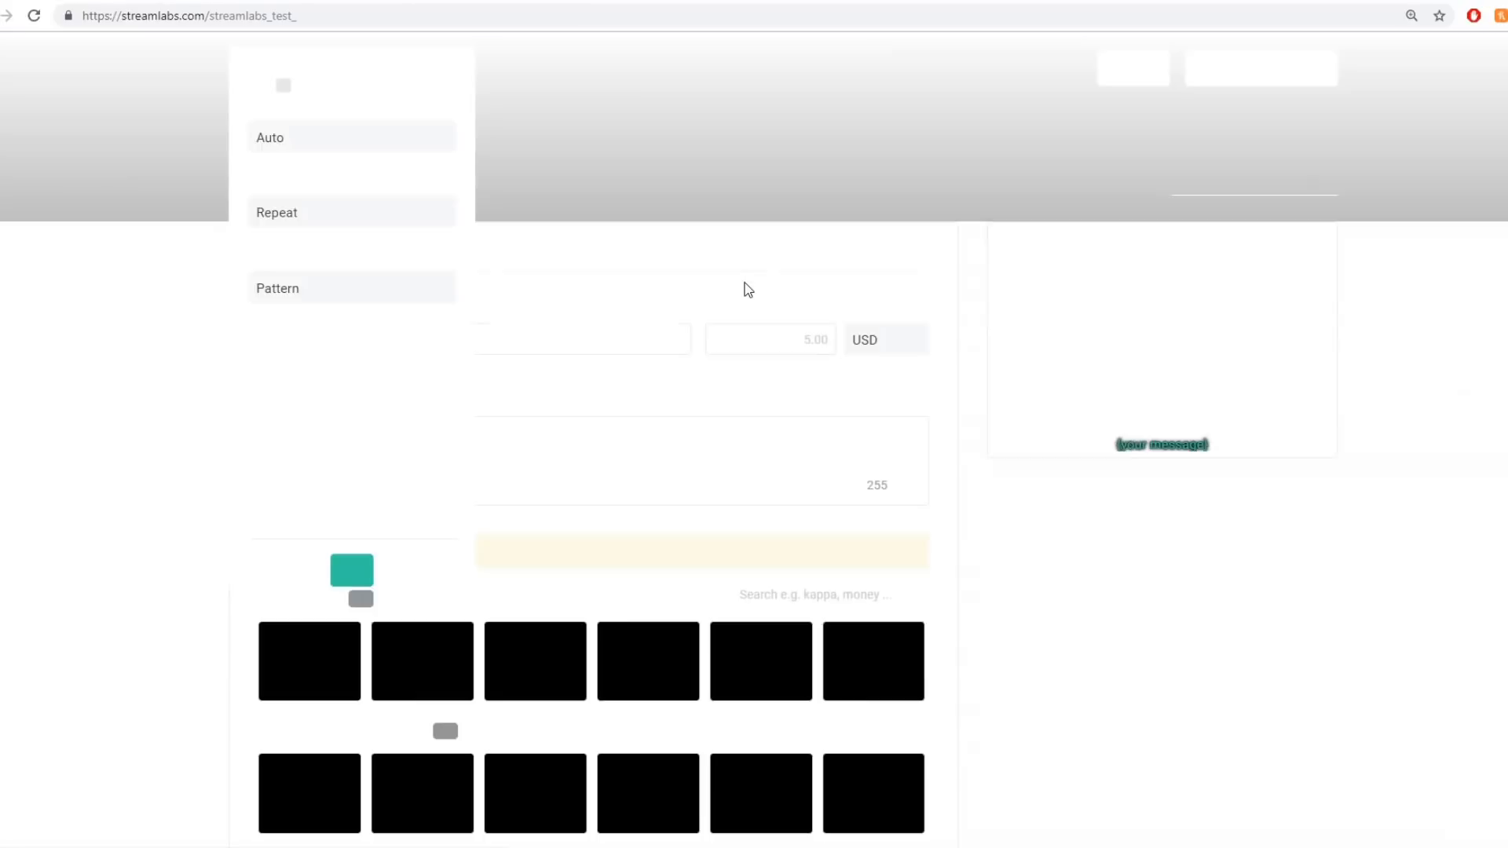